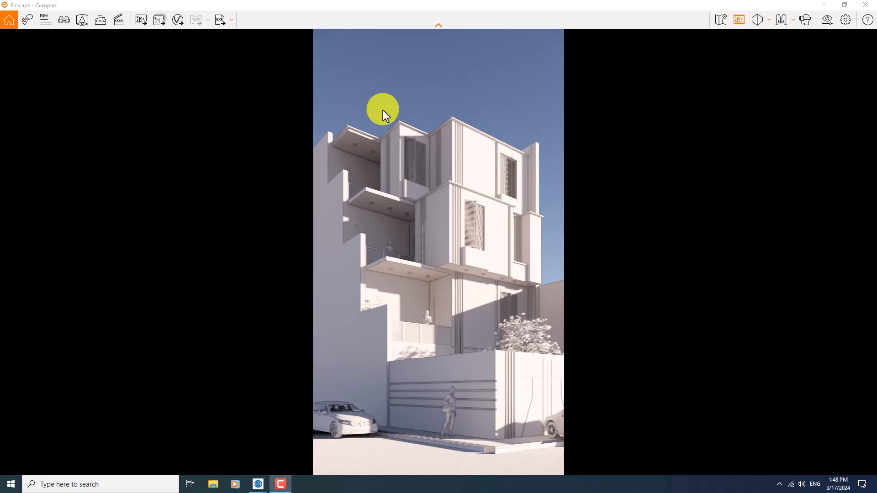
mouse_move(540, 229)
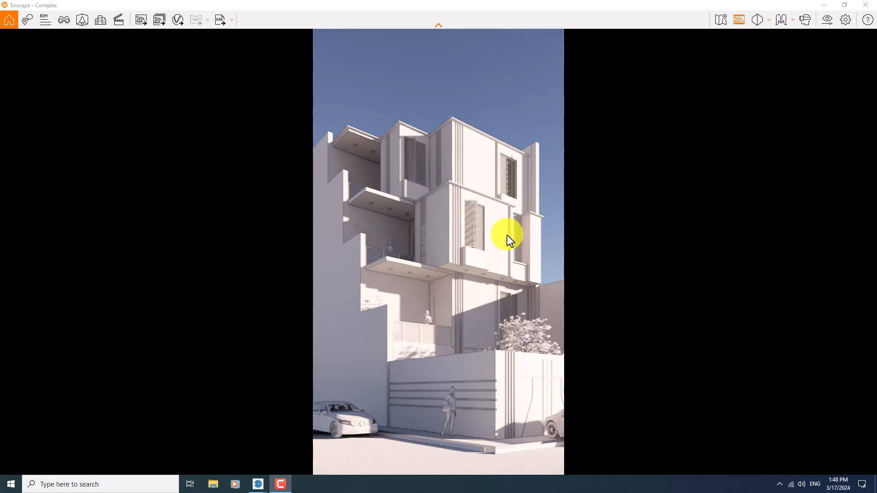
mouse_move(501, 208)
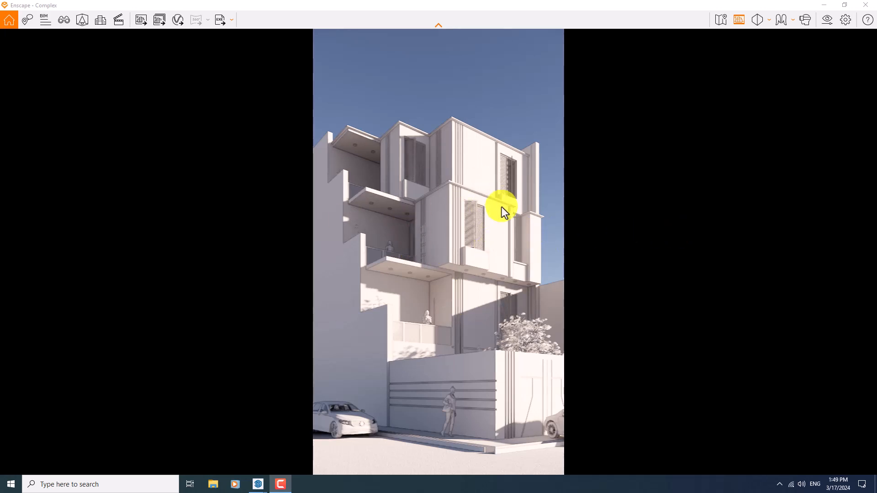
mouse_move(506, 217)
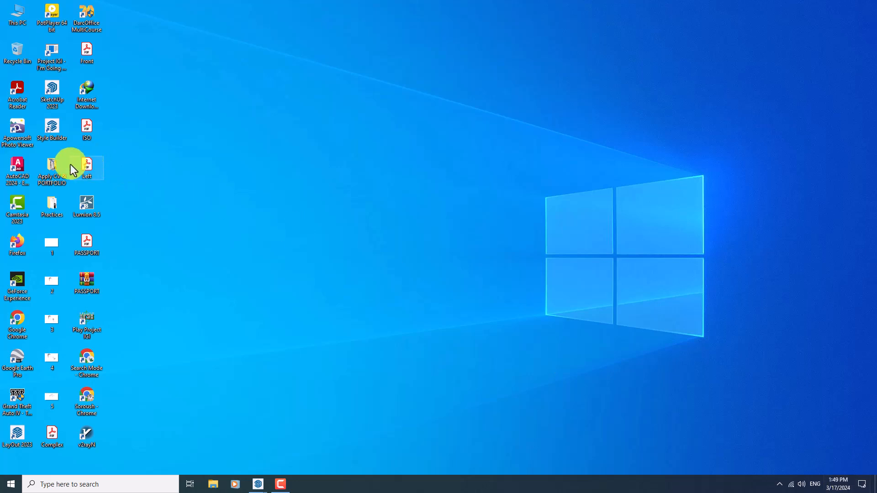
- Review the earlier Camera 1 render in the Apply CV & PORTFOLIO folder, then orbit the SketchUp model
double_click(51, 169)
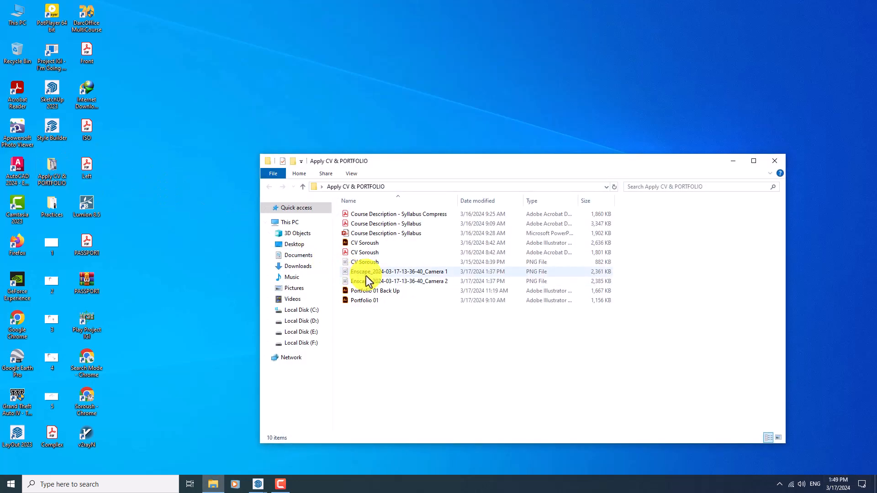
double_click(401, 272)
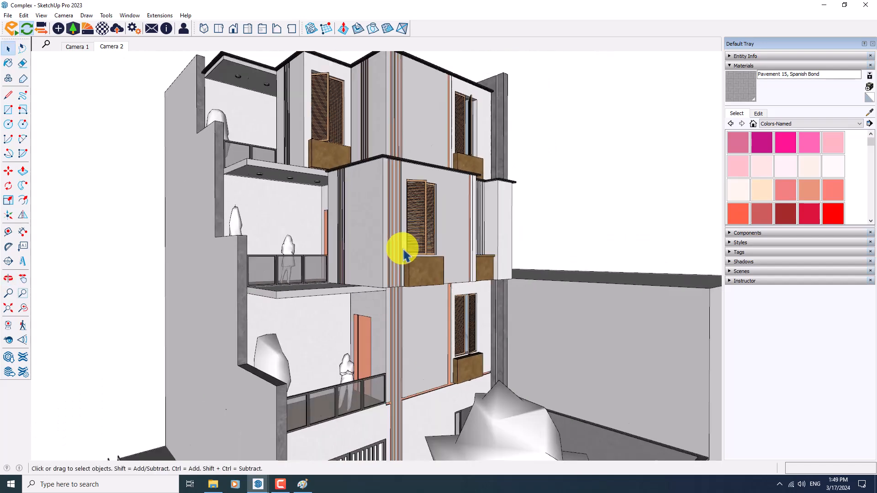
drag(403, 248, 356, 272)
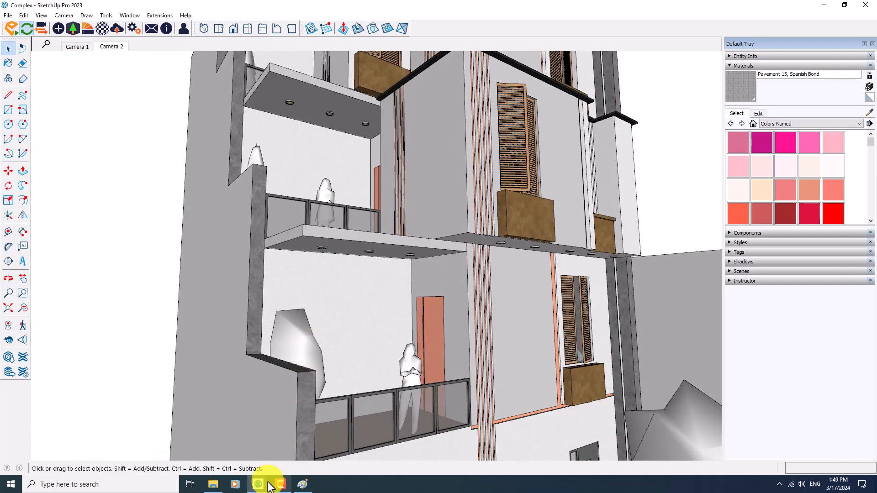
- Switch the live view camera to Perspective projection and bring up Visual Settings
click(258, 484)
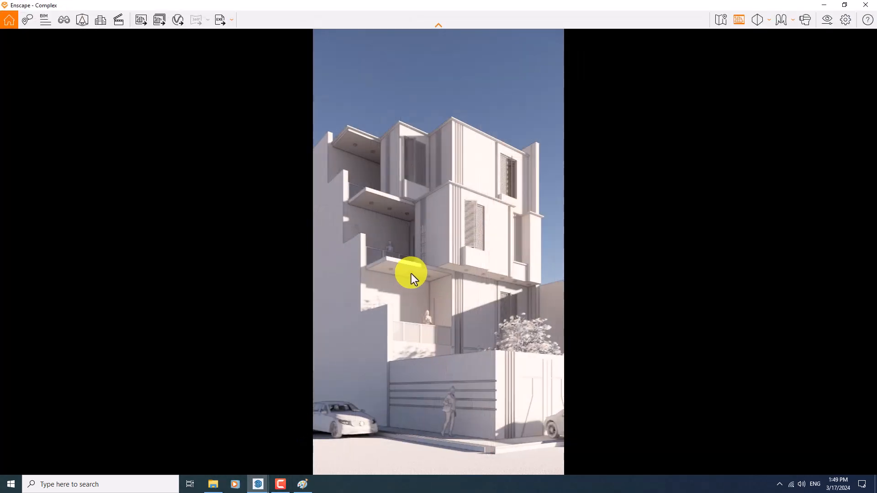
mouse_move(422, 266)
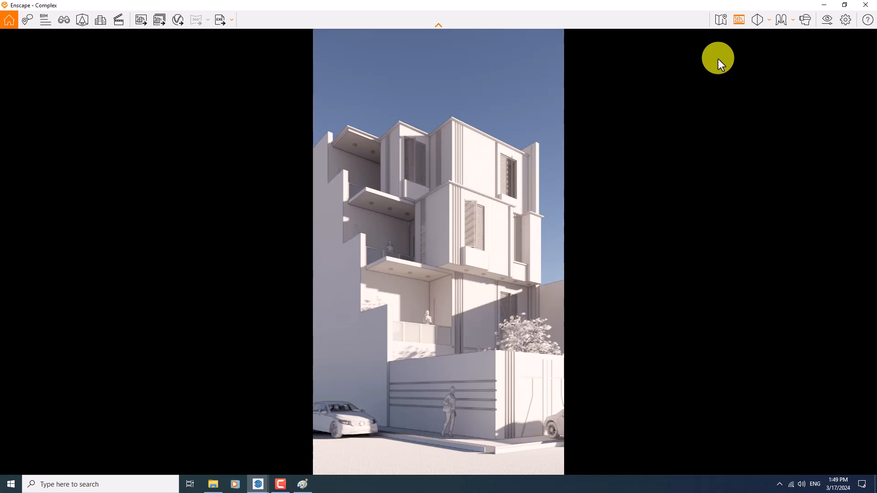
mouse_move(728, 53)
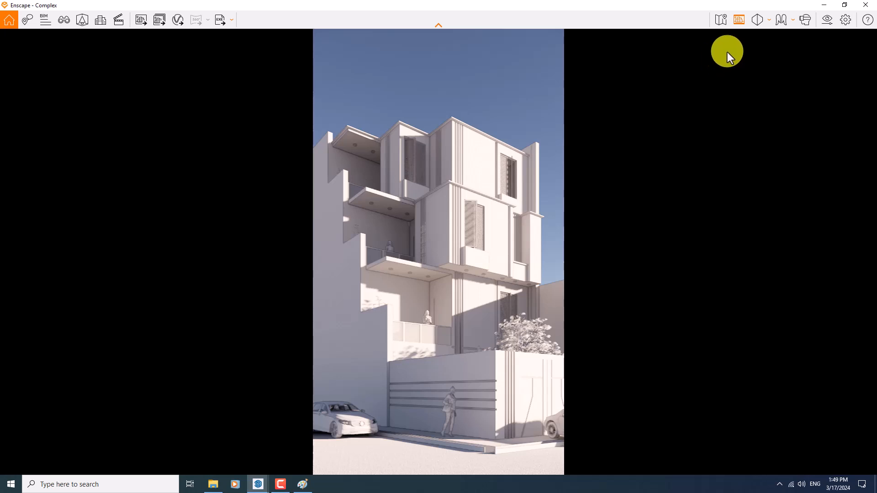
click(756, 19)
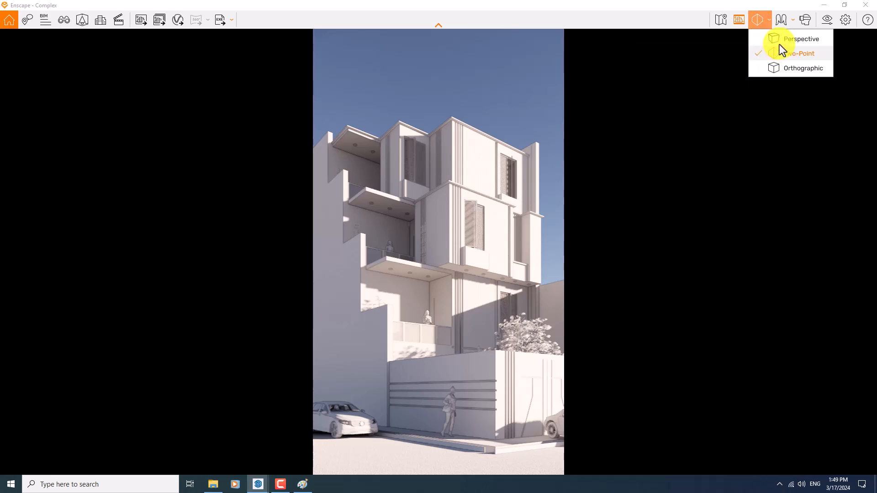
click(802, 38)
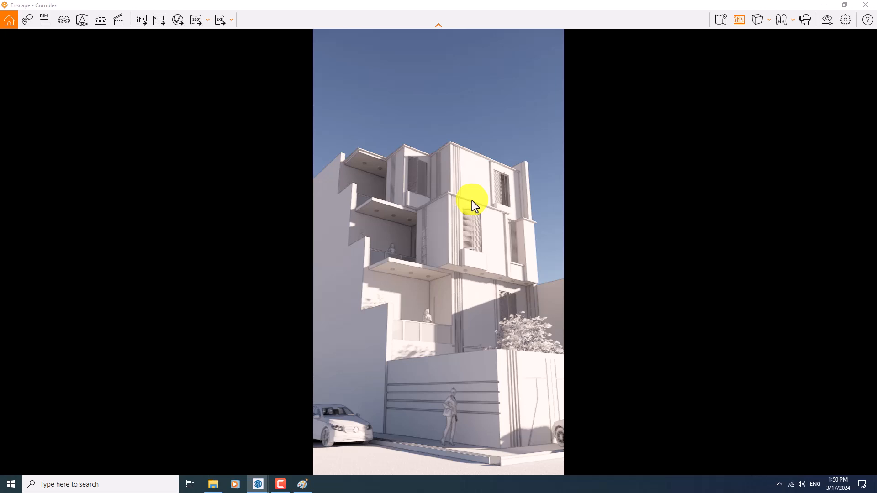
mouse_move(468, 194)
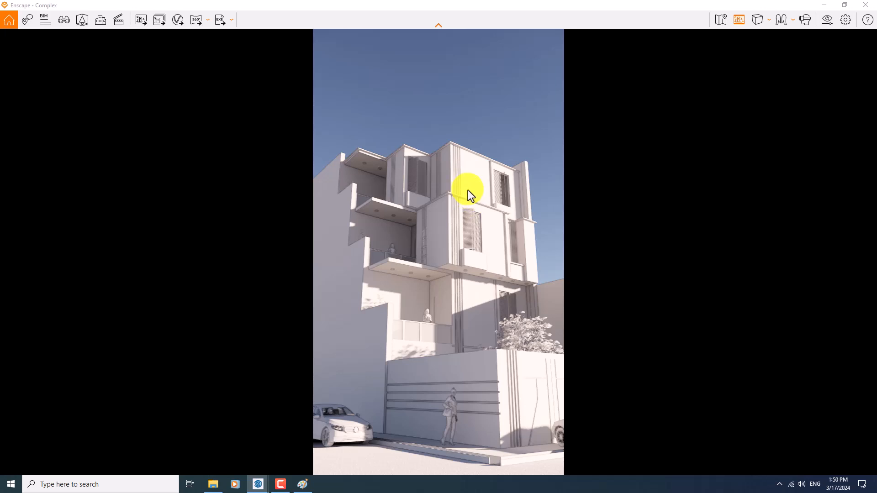
click(827, 20)
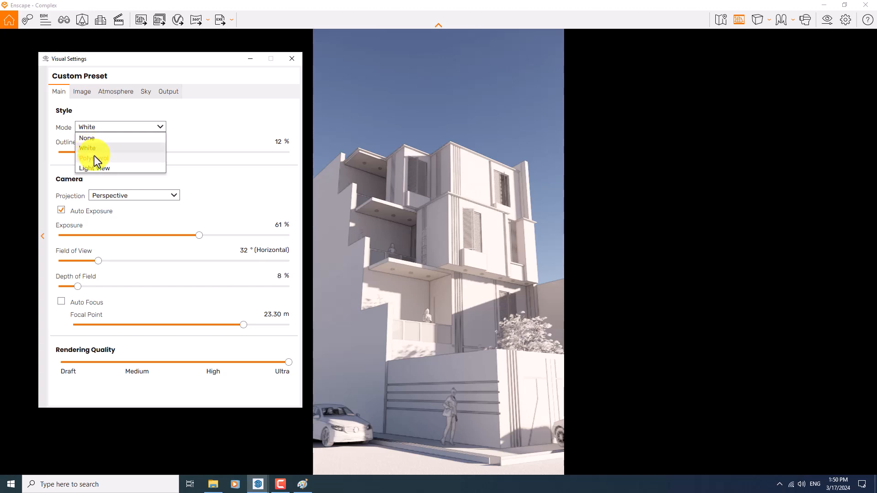
click(93, 158)
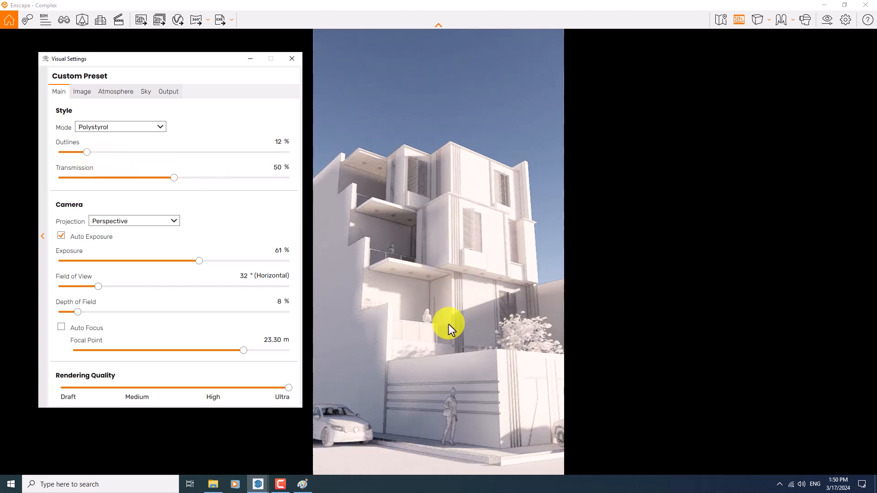
mouse_move(435, 355)
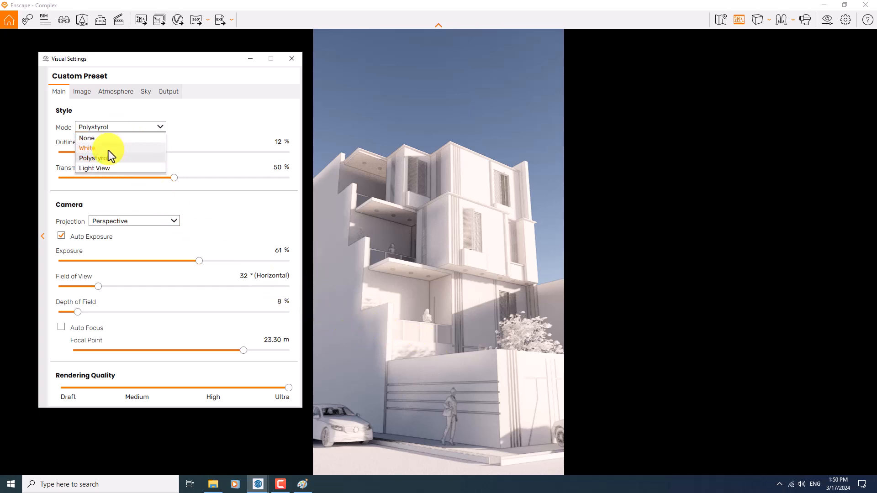
click(88, 148)
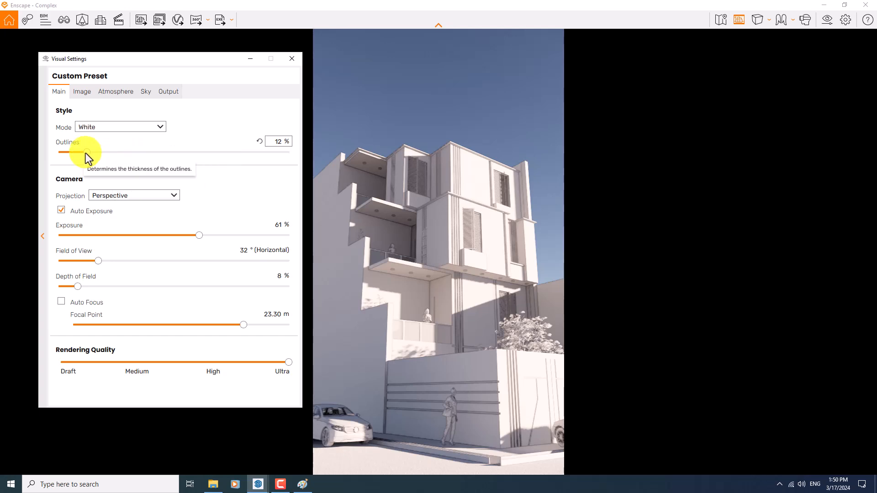
drag(64, 152, 155, 152)
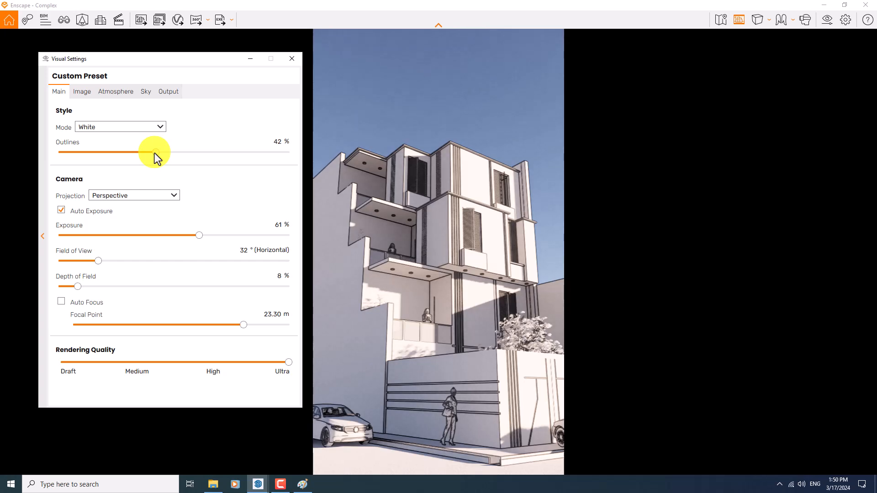
drag(142, 152, 156, 152)
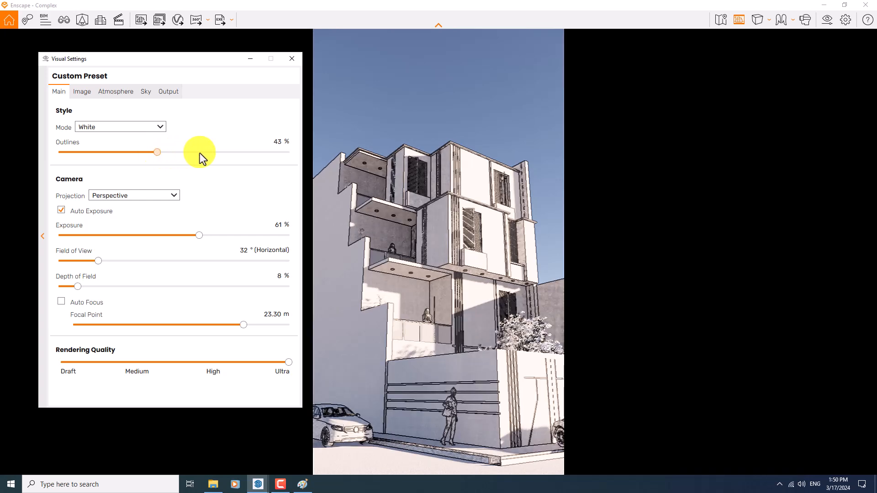
drag(157, 151, 206, 152)
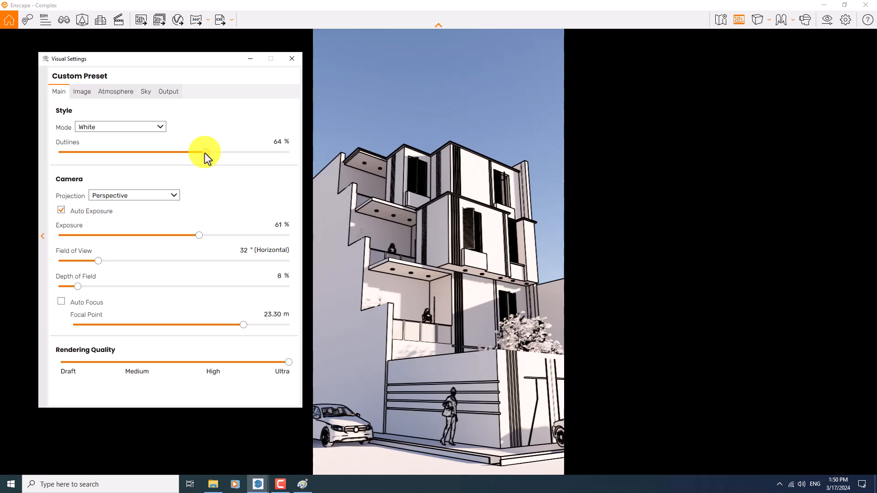
drag(204, 152, 166, 152)
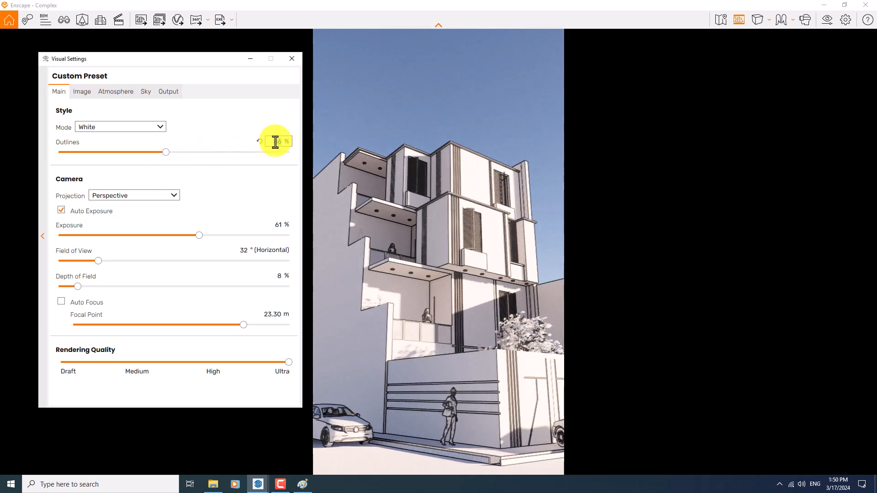
drag(165, 152, 87, 153)
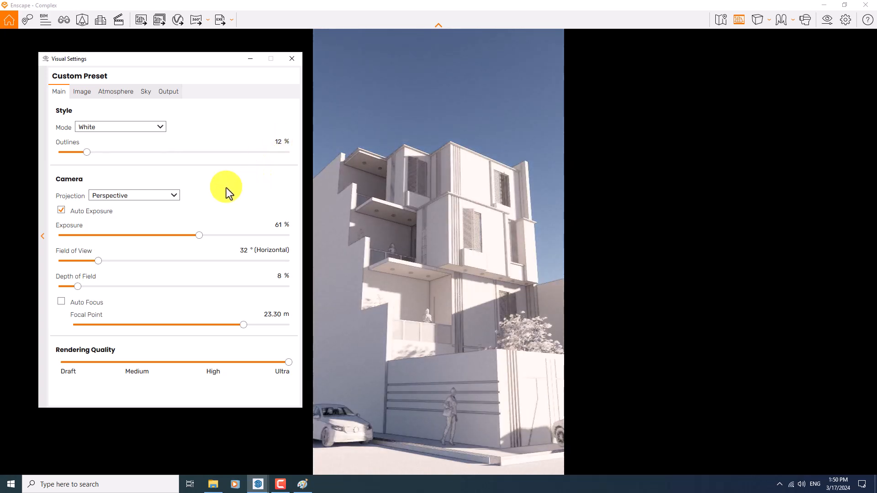
mouse_move(121, 195)
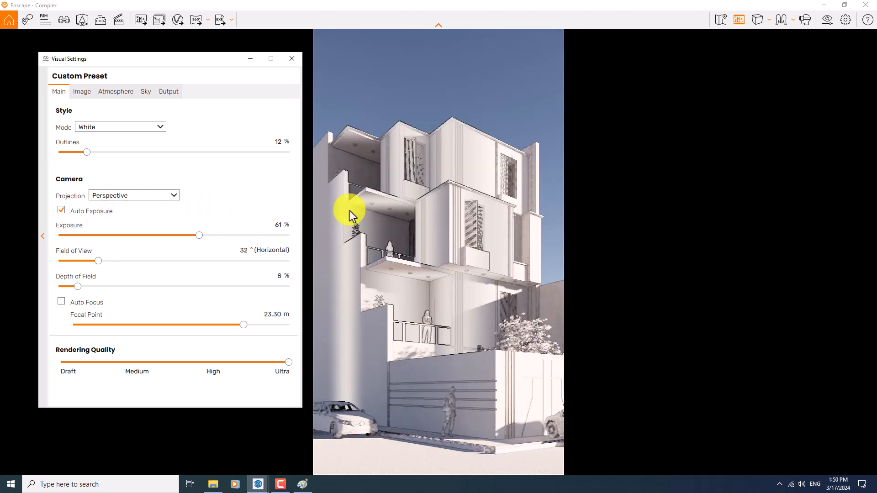
- Raise exposure to 66% on the Main tab, keeping Auto Exposure enabled
click(134, 196)
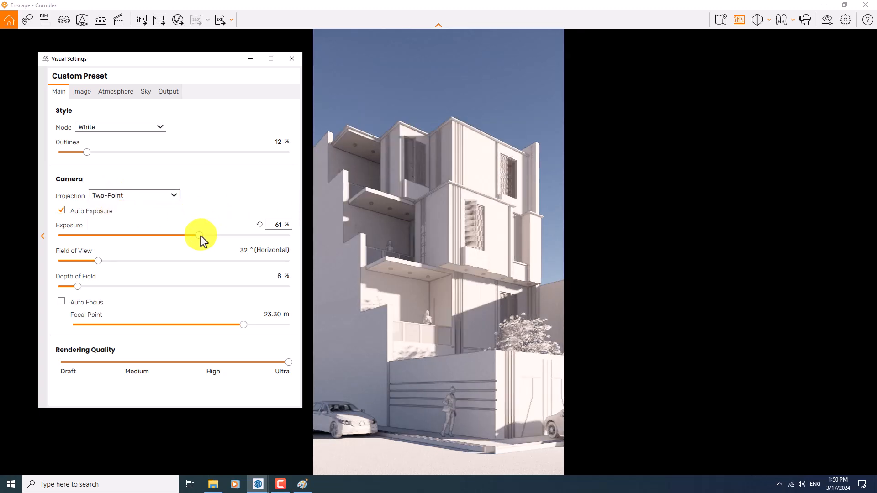
drag(191, 236, 173, 236)
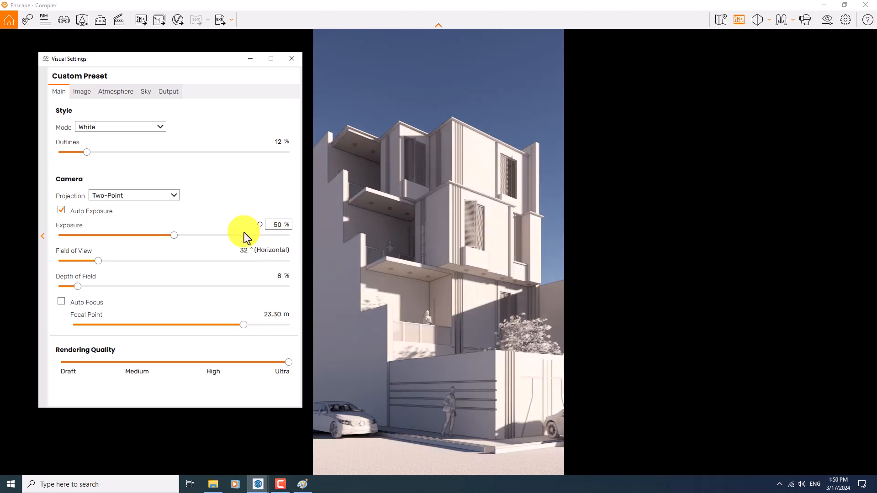
click(61, 211)
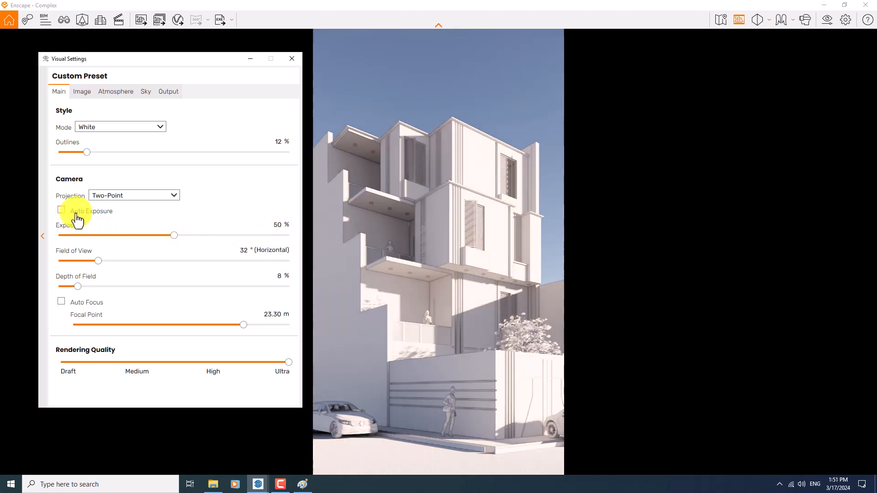
click(60, 211)
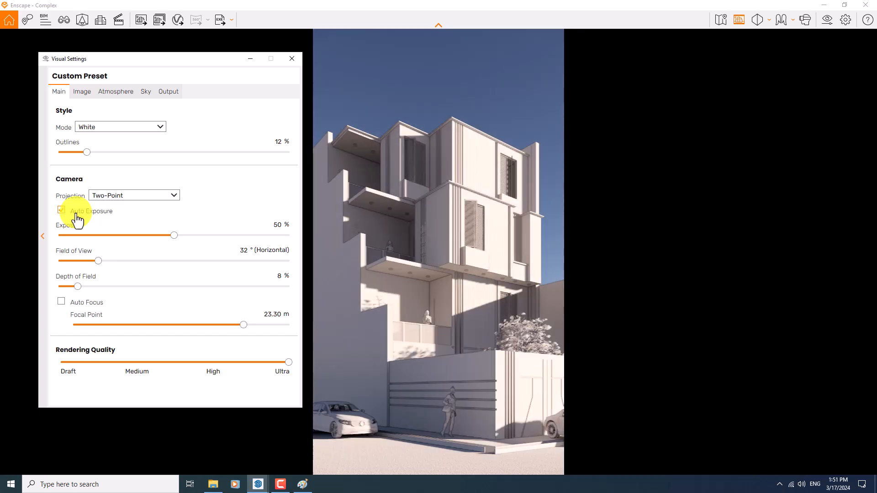
click(62, 210)
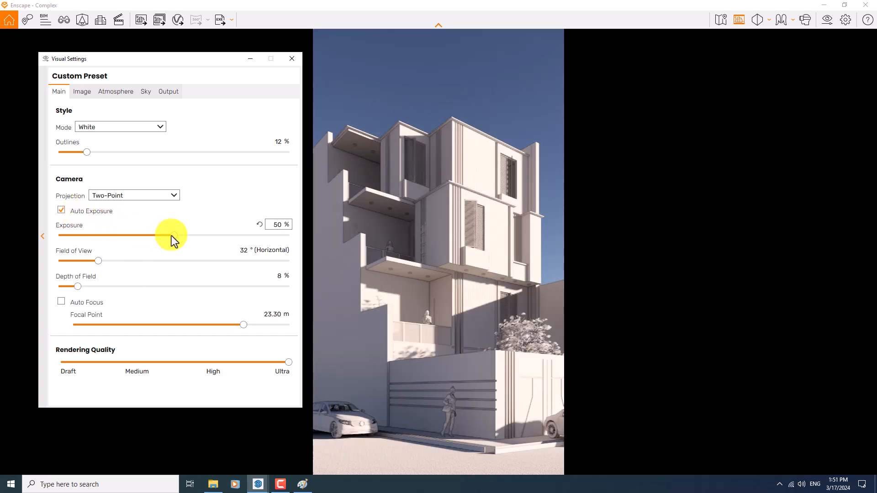
drag(170, 235, 199, 234)
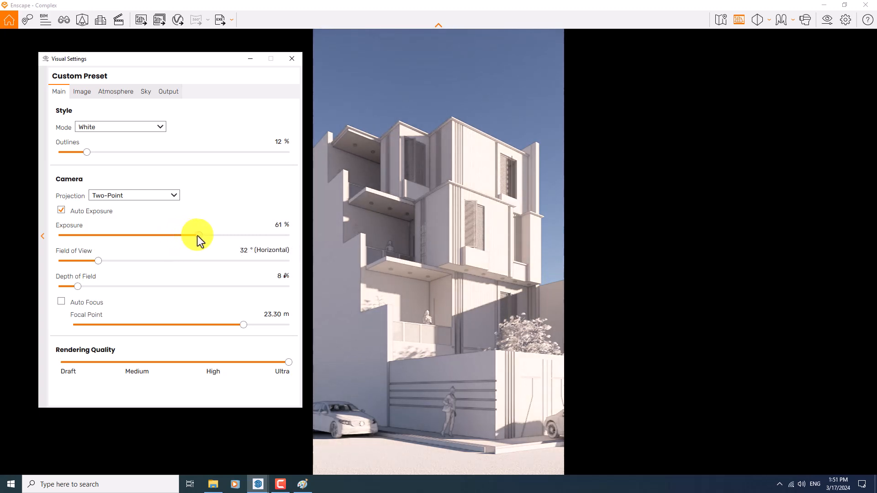
drag(193, 234, 212, 235)
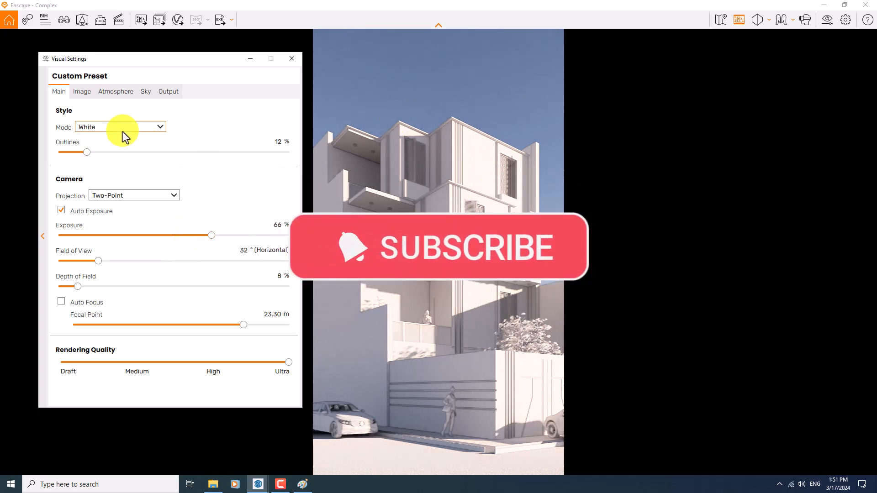
- Briefly preview Mode None, then restore the White clay rendering style
click(120, 126)
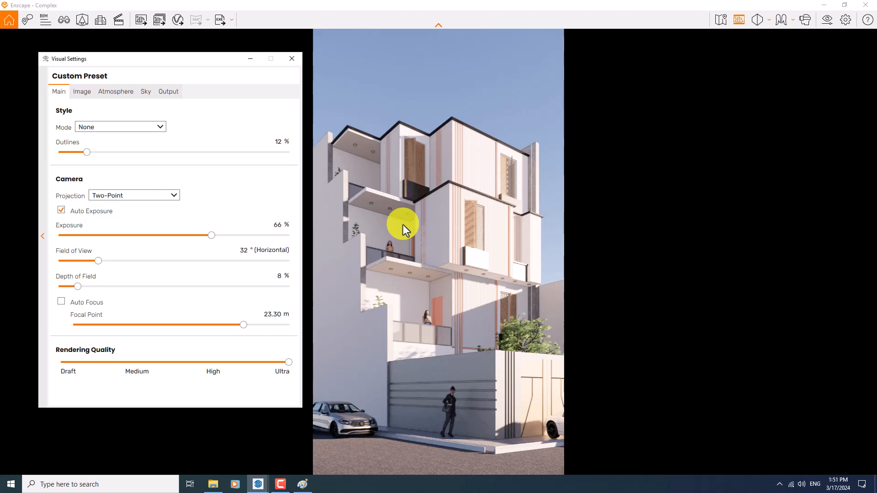
click(120, 126)
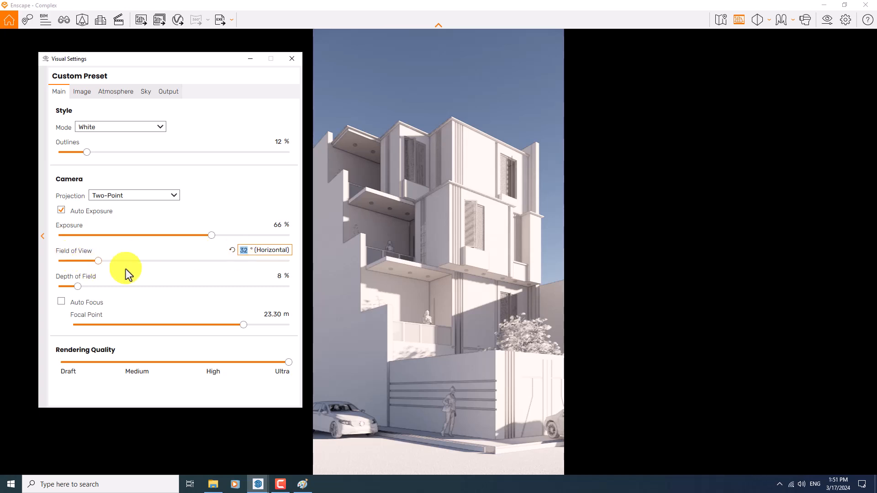
- Narrow the field of view to 30° and try depth of field at 50%
drag(98, 260, 94, 260)
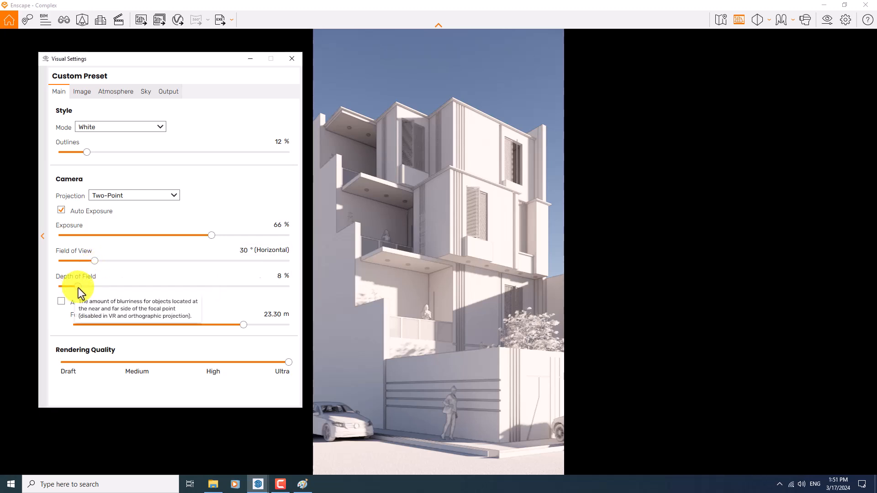
drag(67, 286, 175, 286)
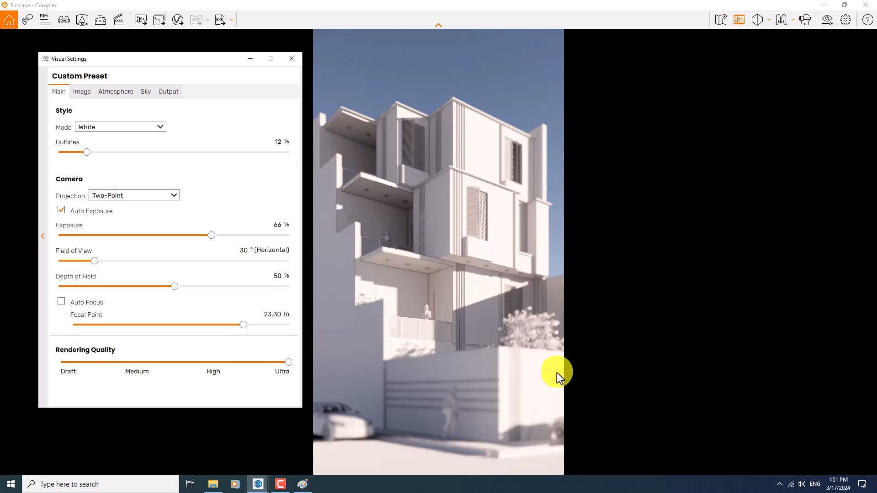
mouse_move(442, 235)
text(26)
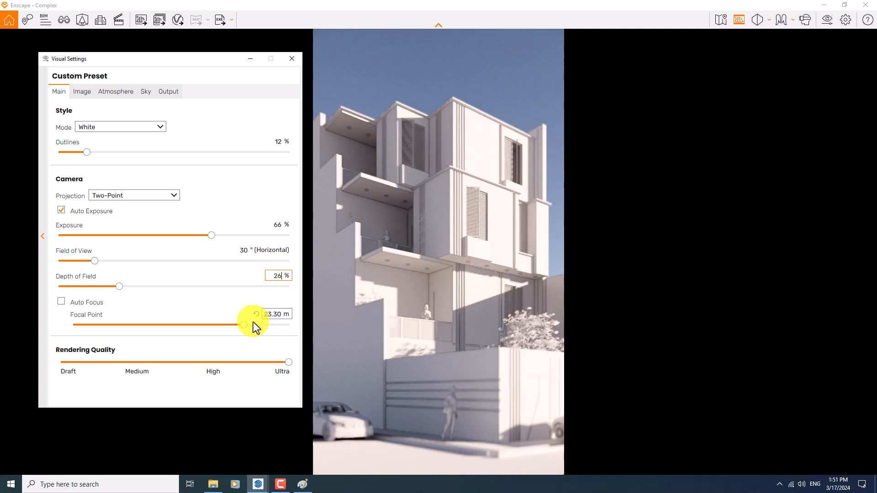
mouse_move(249, 327)
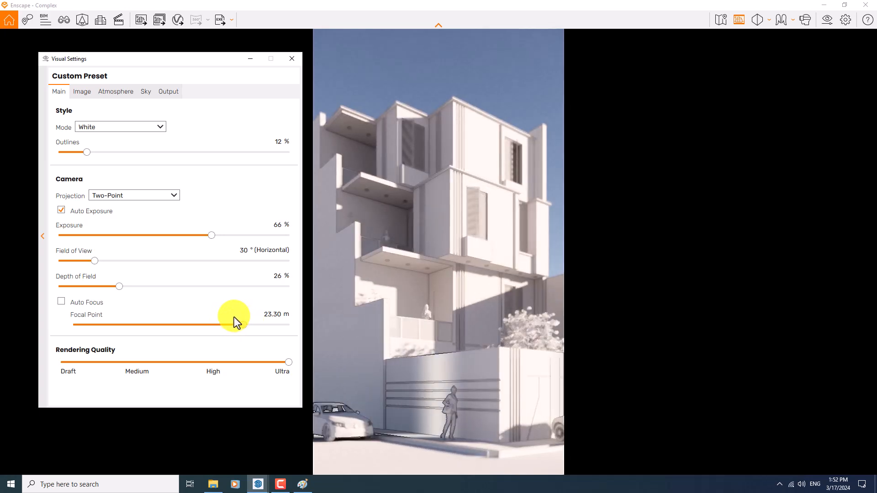
- Set the focal point to 22.63 m and lower depth of field to 11%
drag(240, 324, 232, 324)
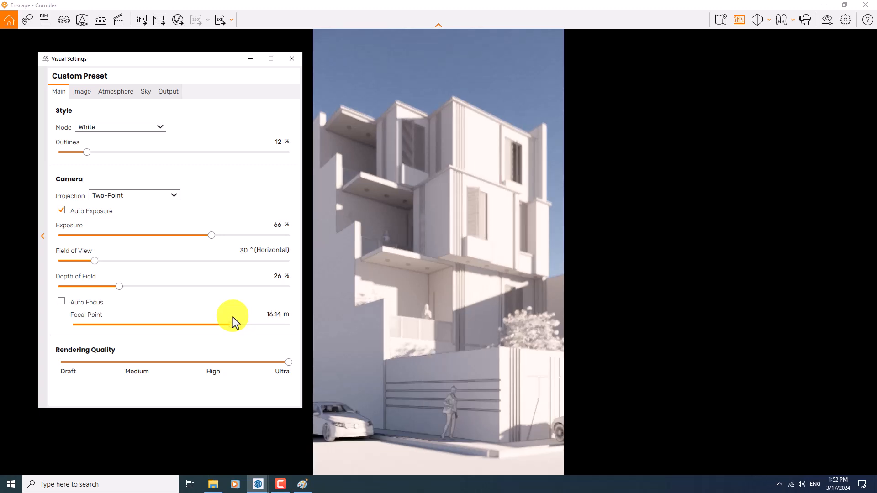
drag(216, 325, 234, 324)
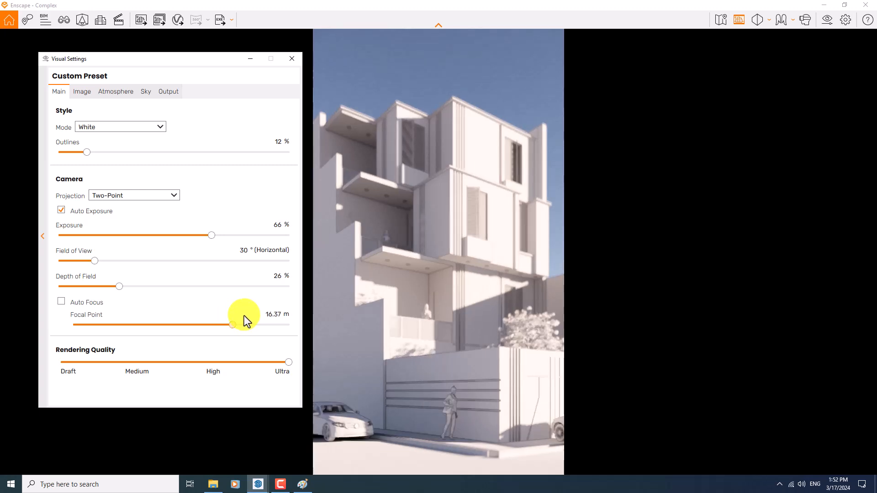
drag(233, 325, 243, 324)
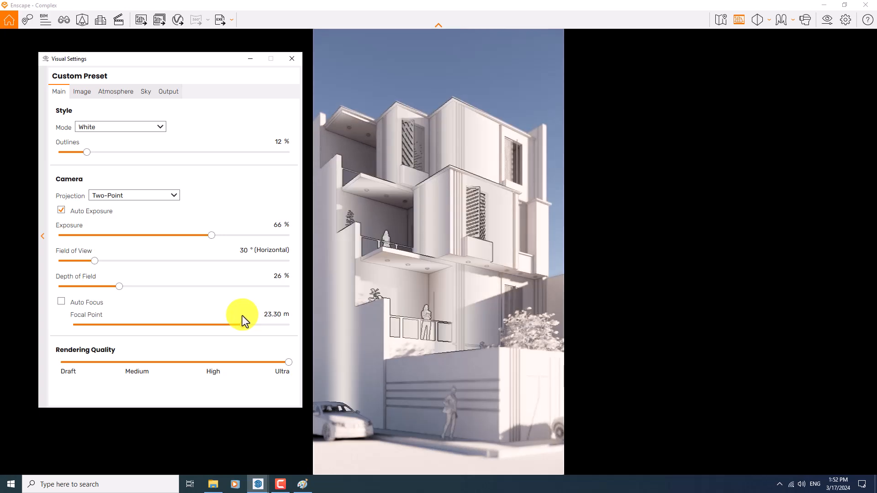
drag(257, 325, 255, 326)
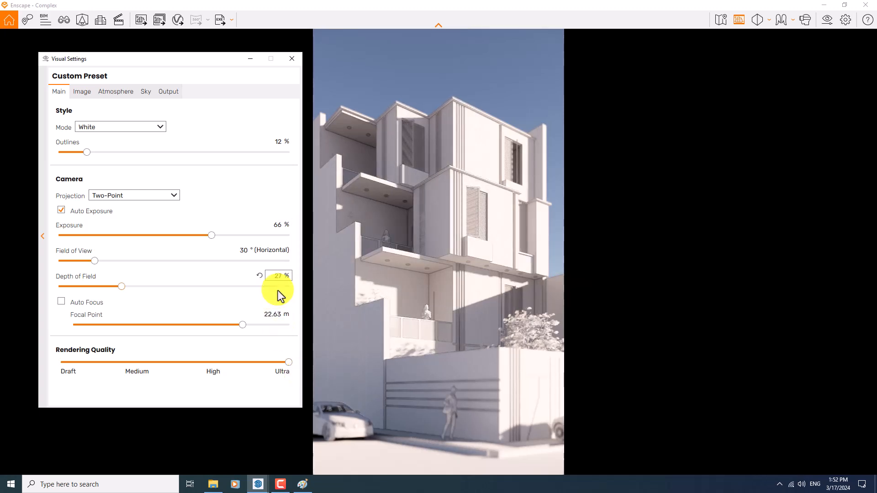
click(278, 275)
text(11)
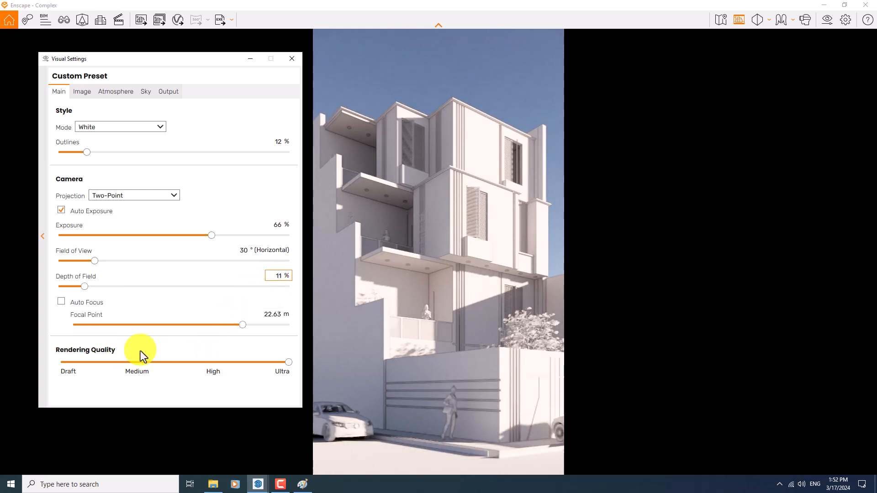
- On the Image tab, keep auto contrast on and settle saturation at 114% after trying 200%
click(81, 91)
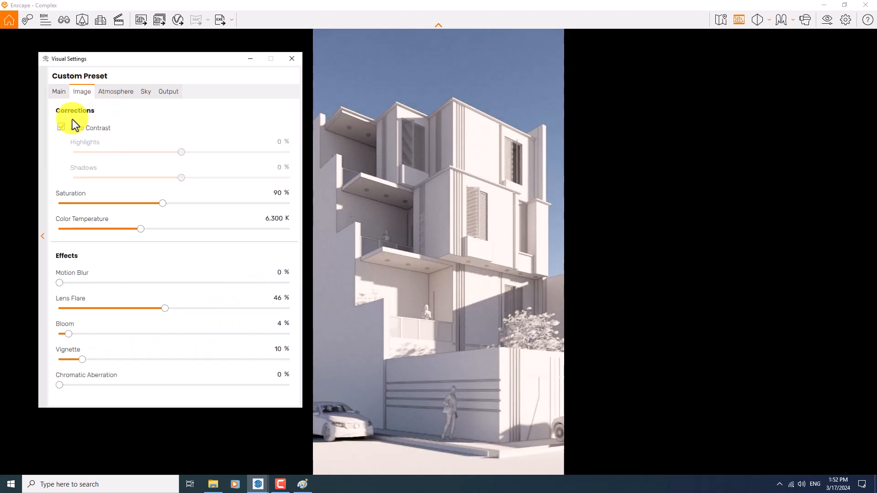
click(61, 128)
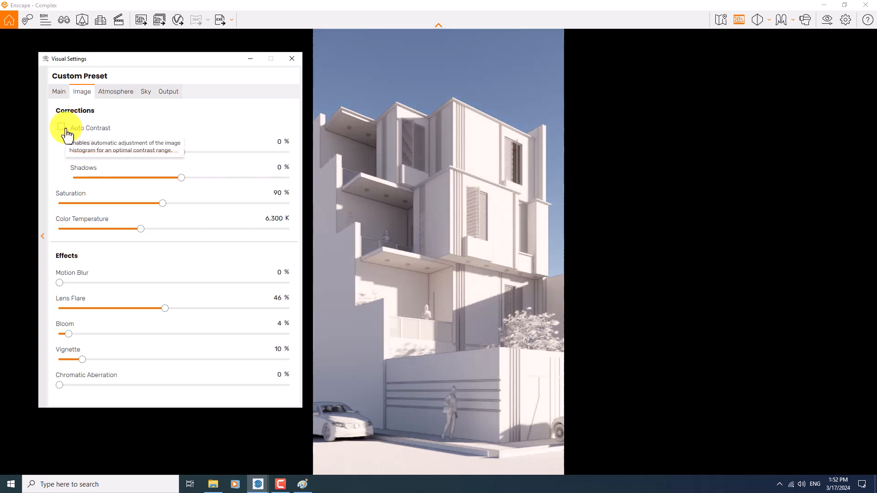
click(61, 127)
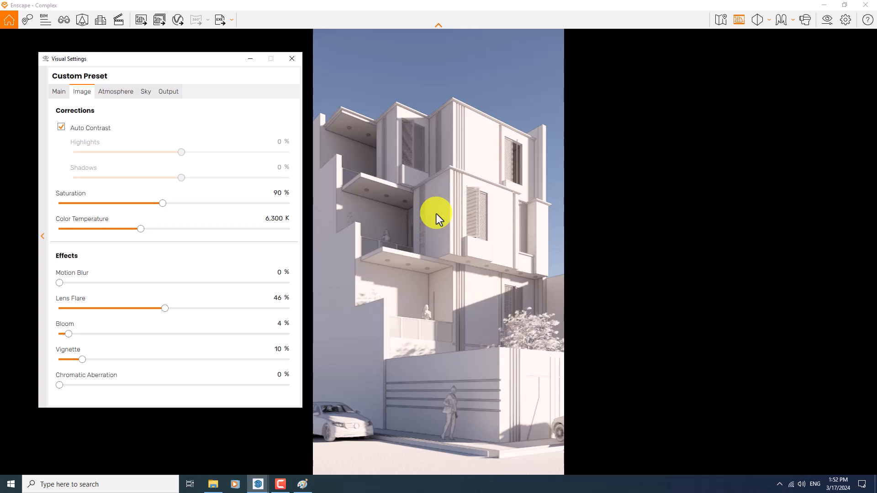
mouse_move(431, 226)
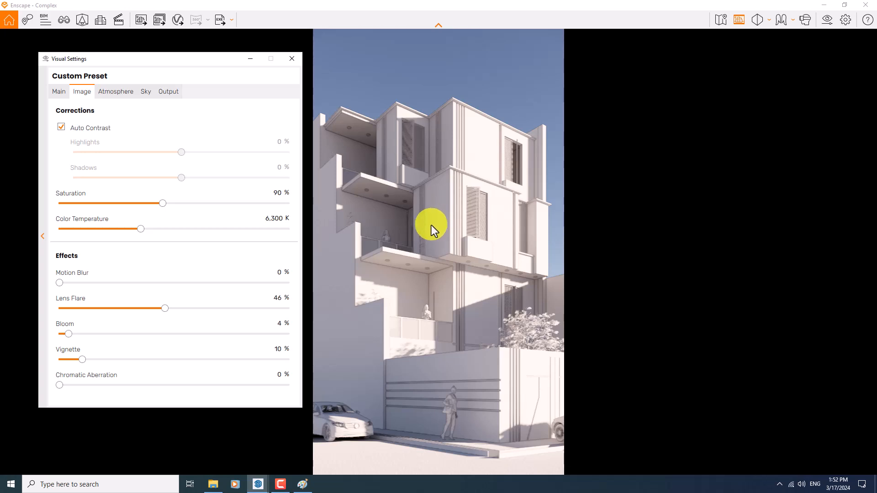
mouse_move(163, 203)
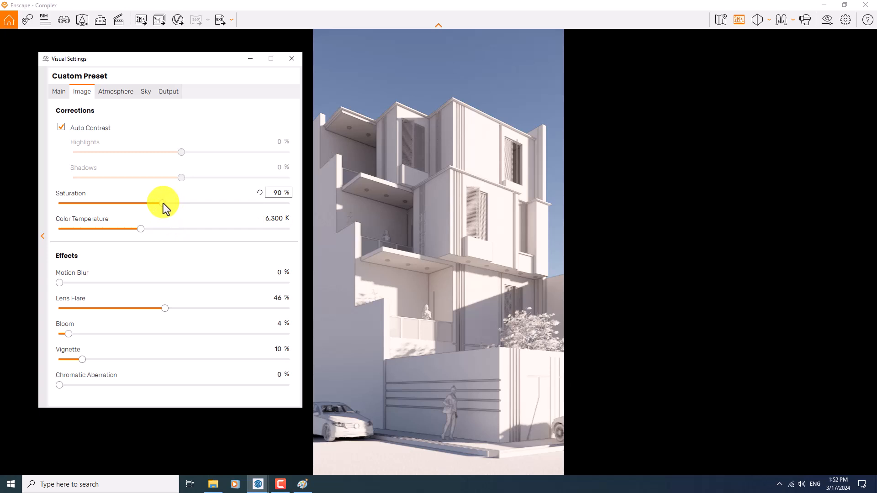
drag(164, 203, 211, 203)
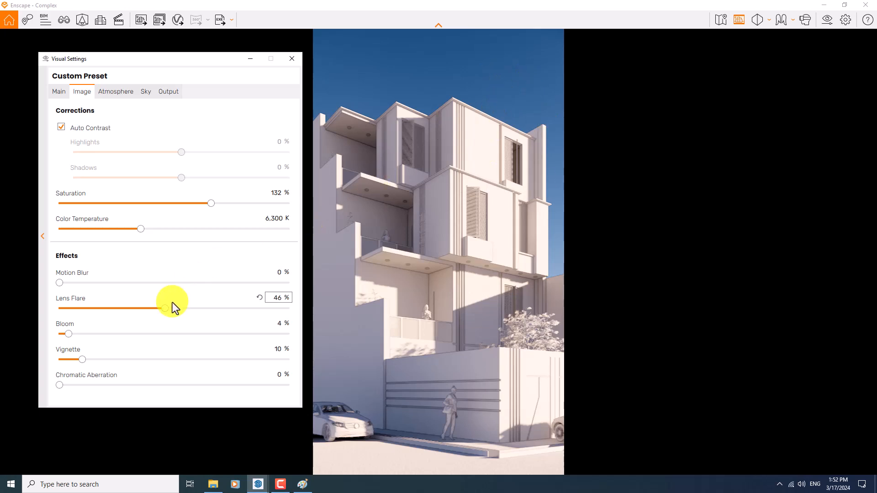
drag(211, 203, 240, 202)
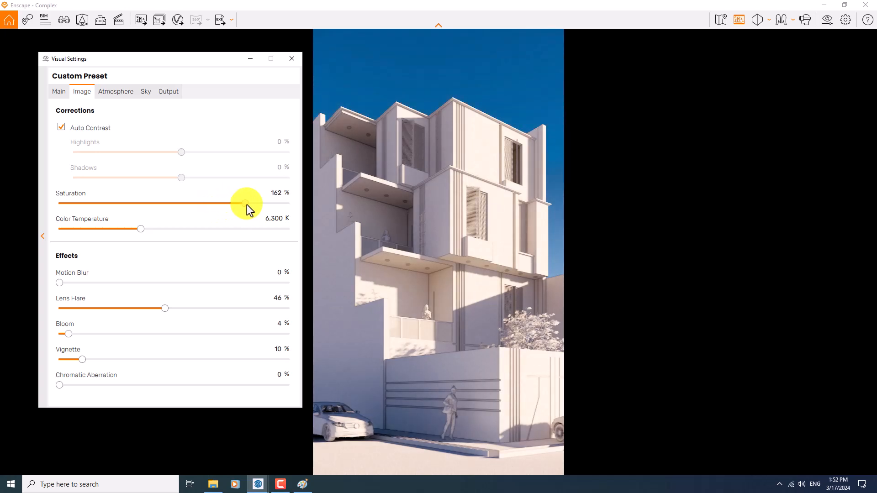
drag(243, 203, 290, 203)
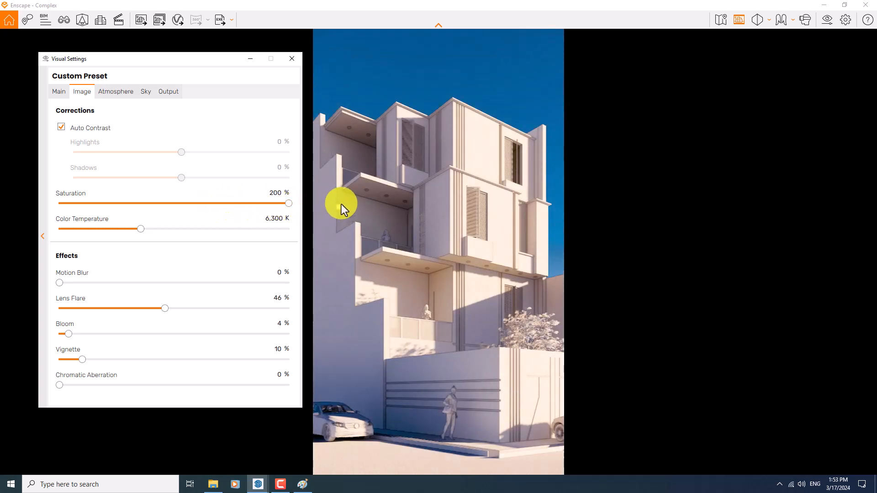
mouse_move(324, 213)
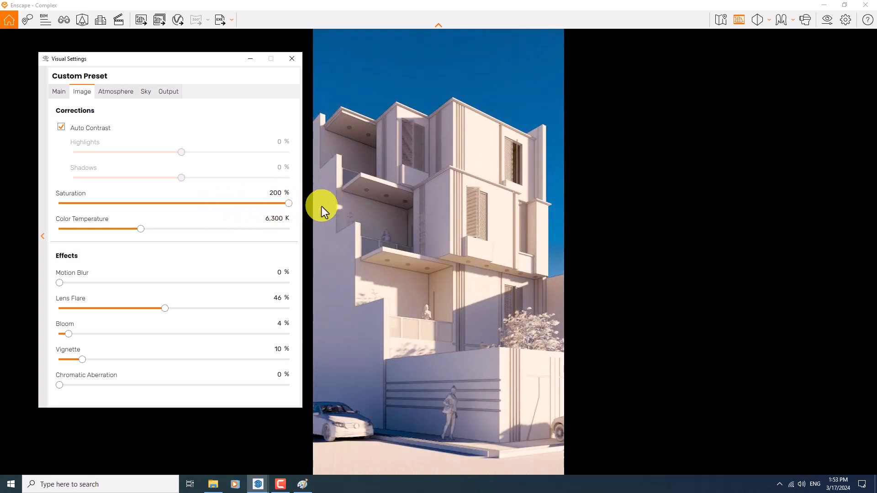
mouse_move(280, 198)
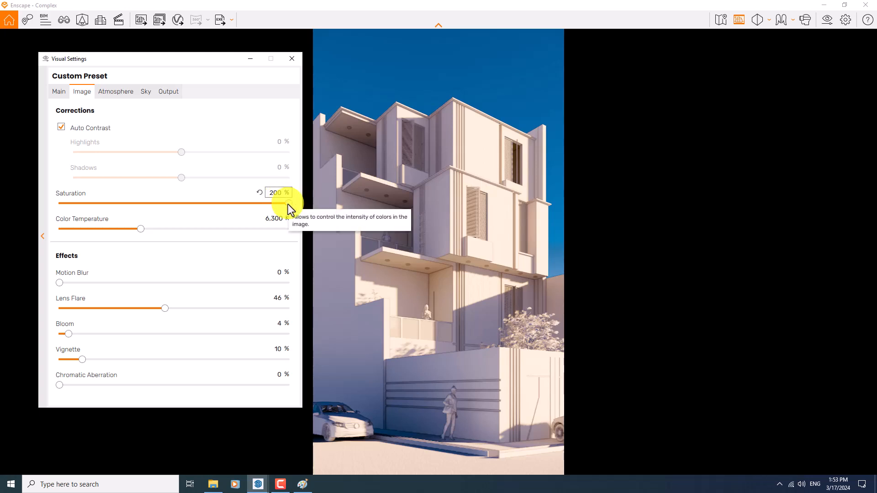
drag(287, 203, 219, 202)
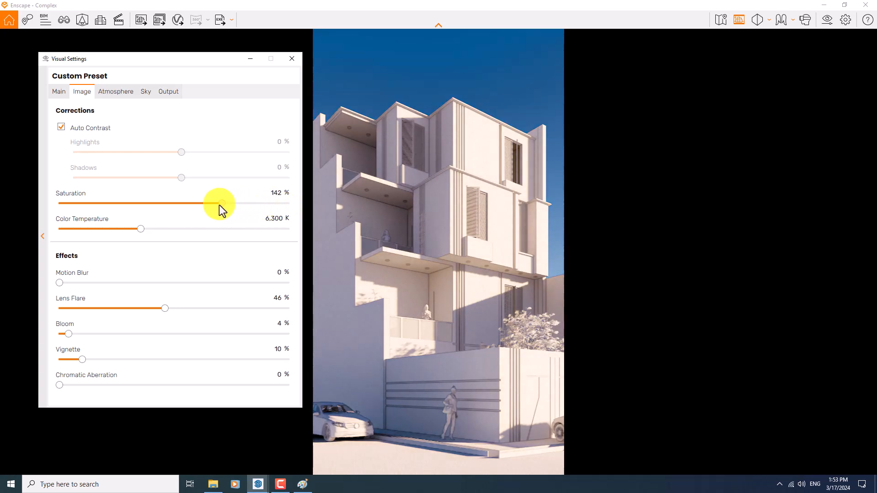
drag(218, 202, 189, 203)
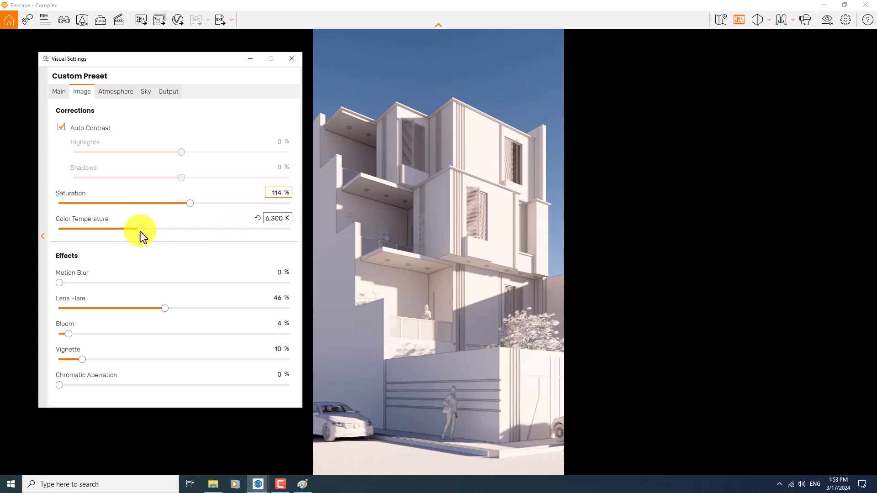
- Set the colour temperature to 6,400 K
drag(142, 228, 121, 228)
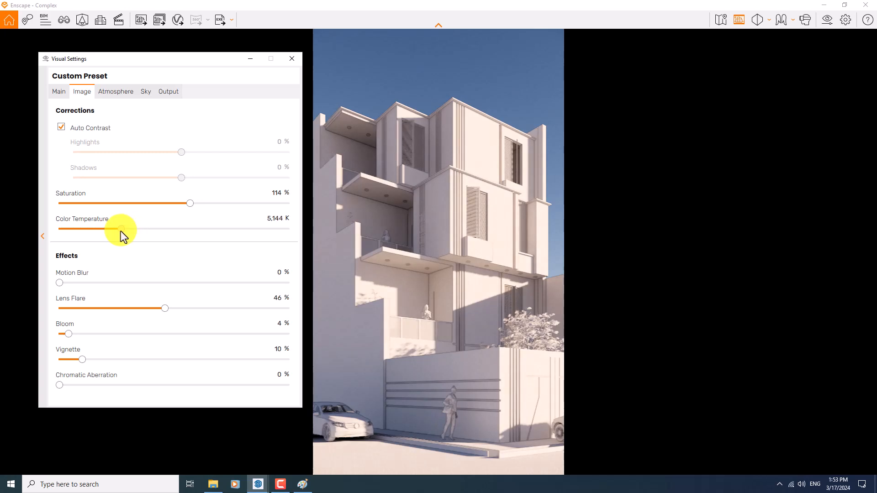
drag(106, 228, 128, 228)
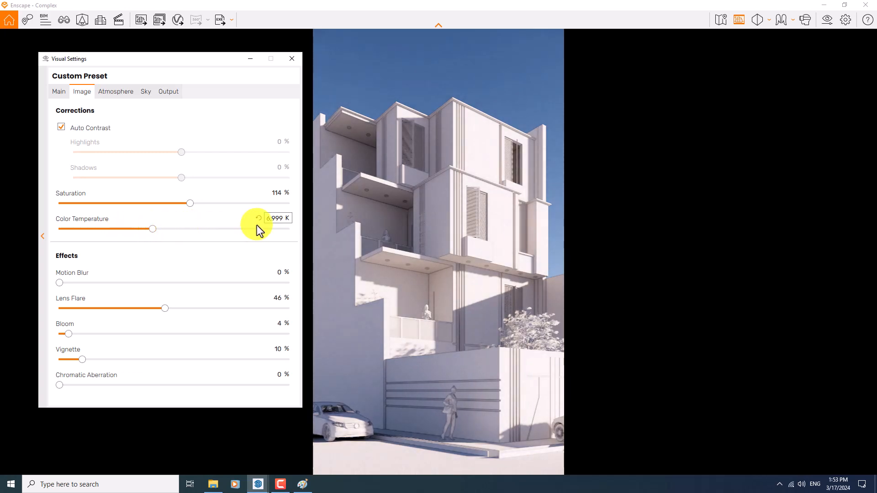
click(274, 218)
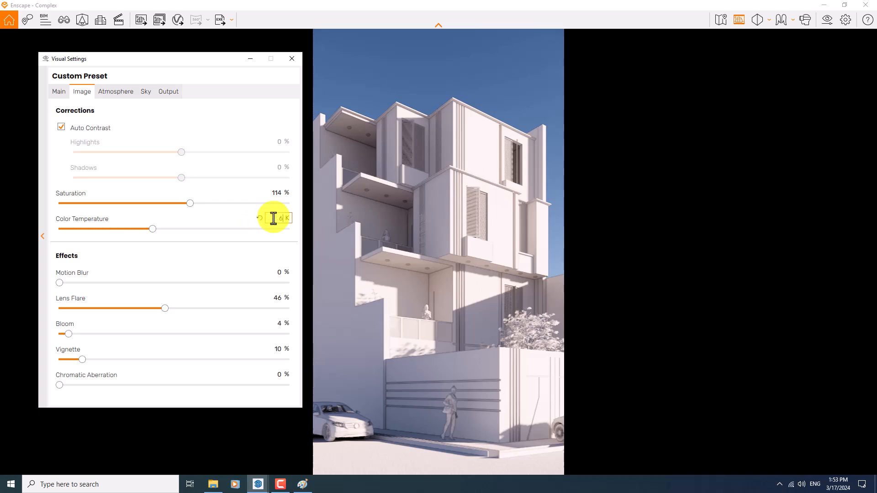
drag(153, 228, 138, 229)
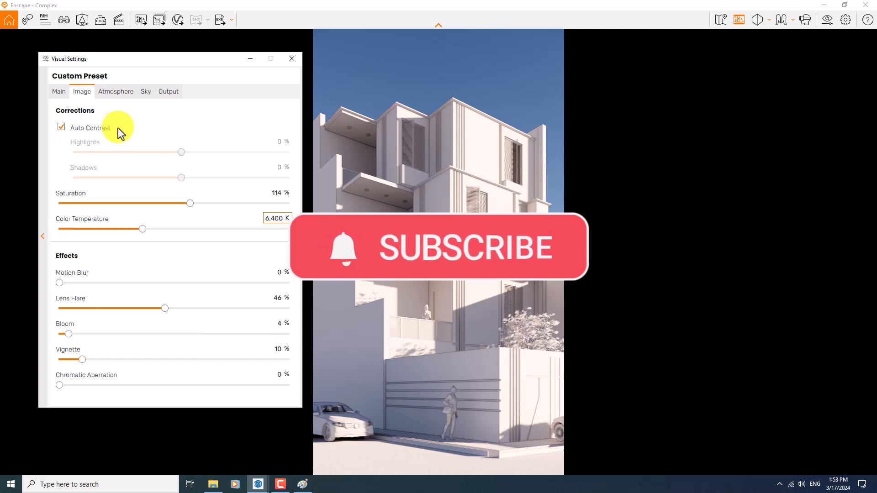
- In Atmosphere settings, lower sun brightness to 66% and leave shadow sharpness at 56%
click(115, 91)
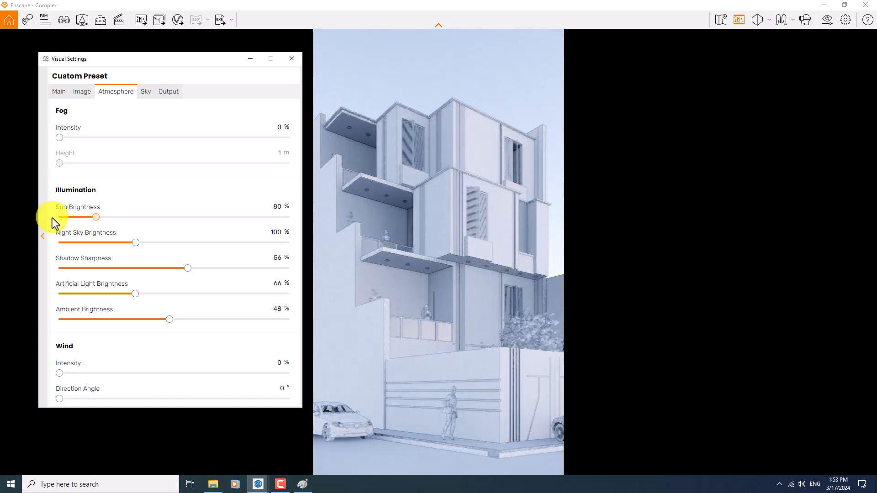
drag(96, 218, 58, 218)
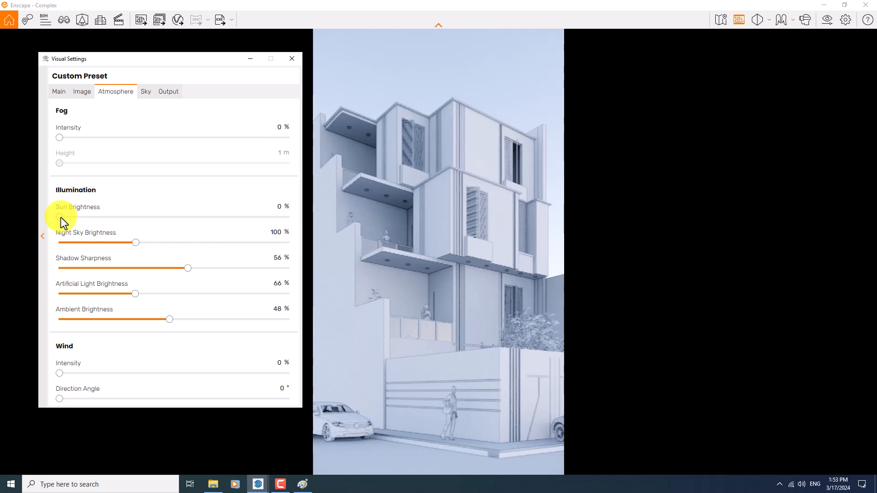
drag(61, 218, 81, 218)
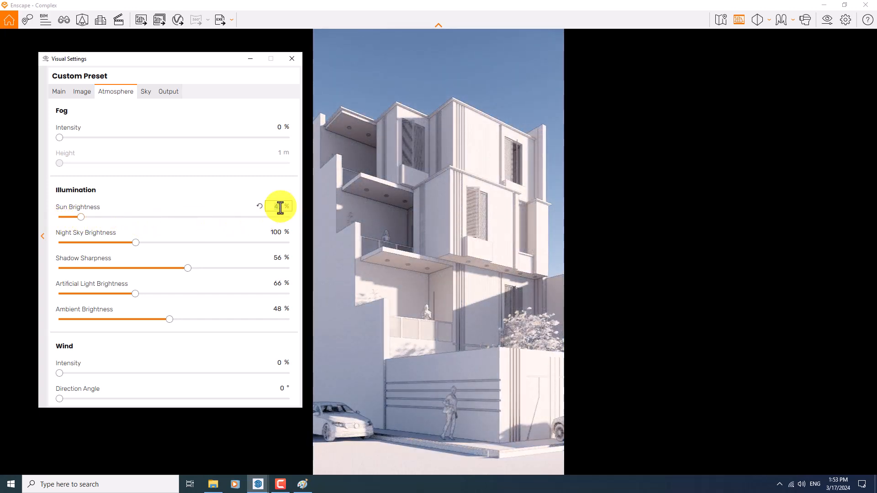
drag(82, 217, 89, 218)
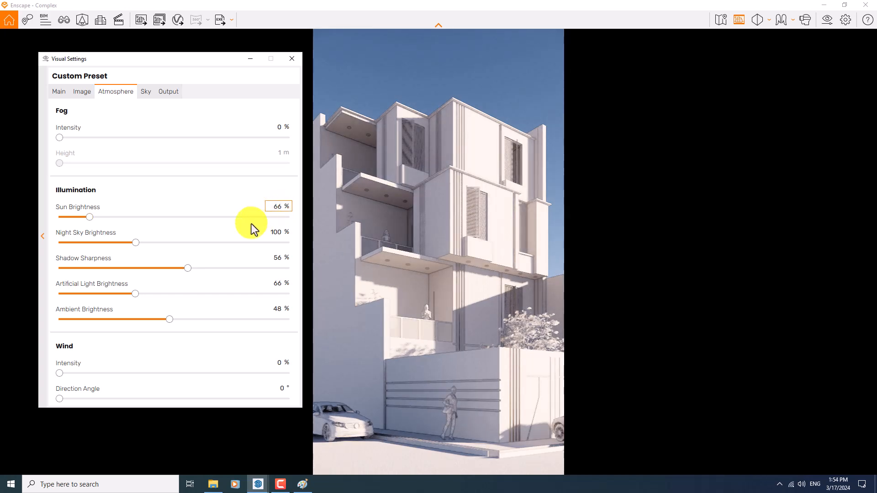
mouse_move(399, 295)
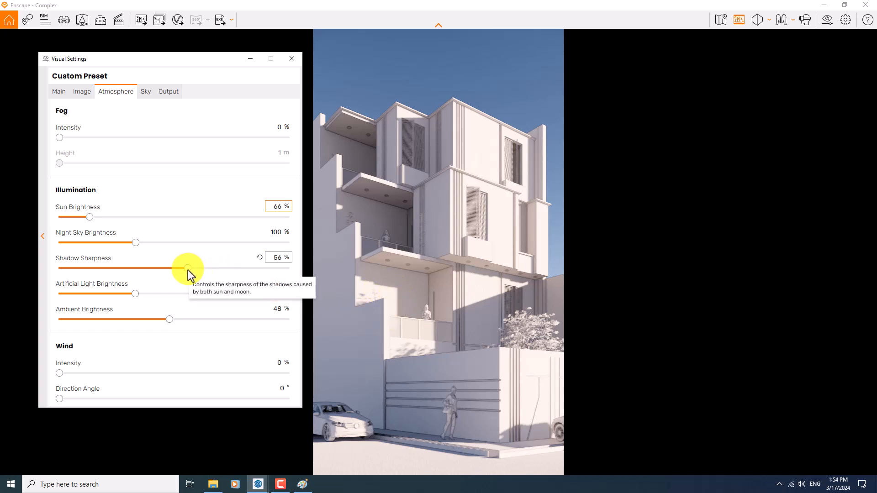
click(278, 206)
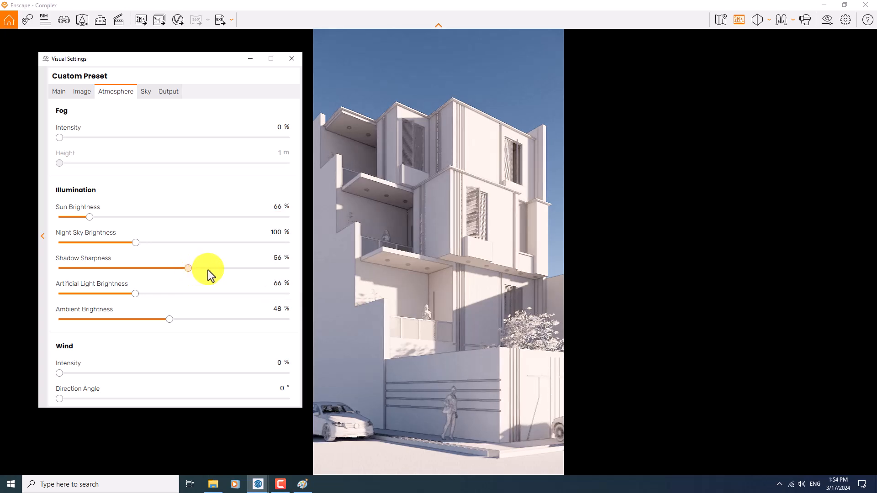
drag(189, 268, 214, 268)
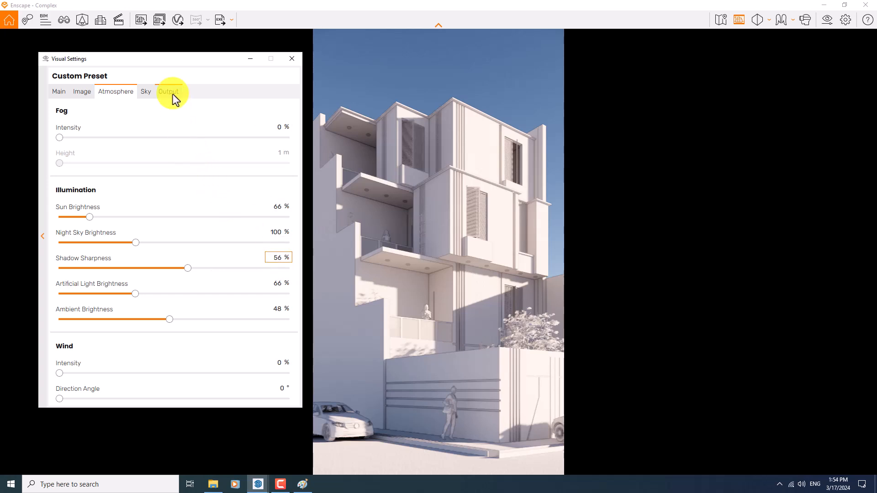
- Check the Output tab shows 1080 × 1920 PNG, then close Visual Settings
click(168, 92)
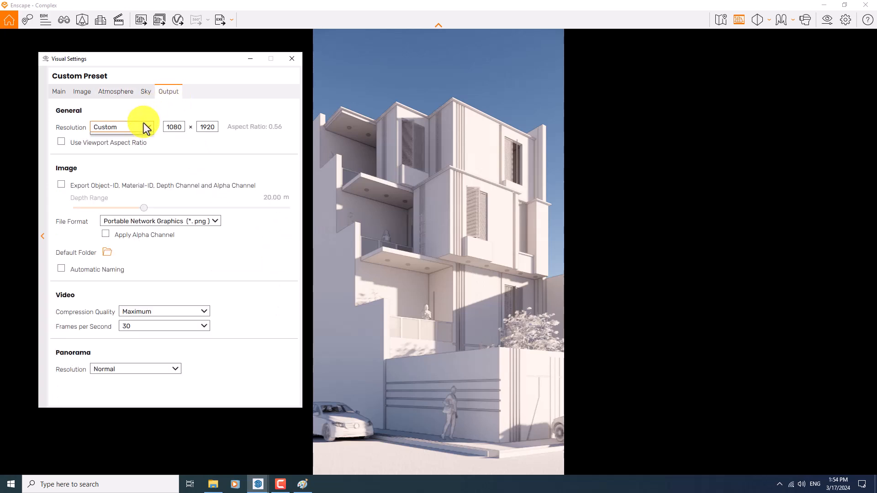
click(147, 127)
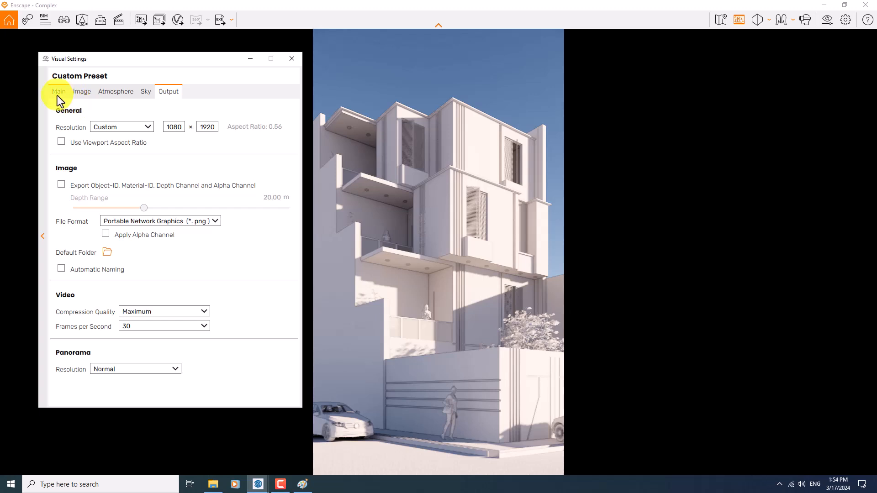
click(290, 58)
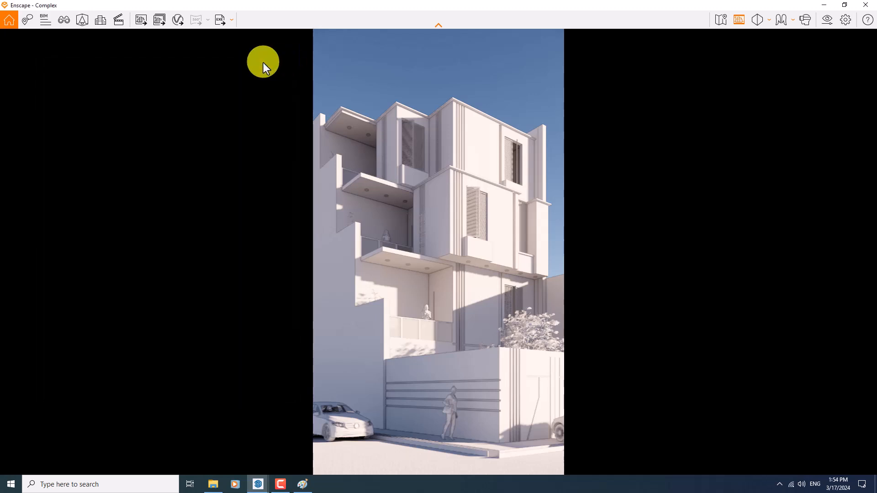
- Save a PNG screenshot of the white clay render to the Desktop
click(140, 19)
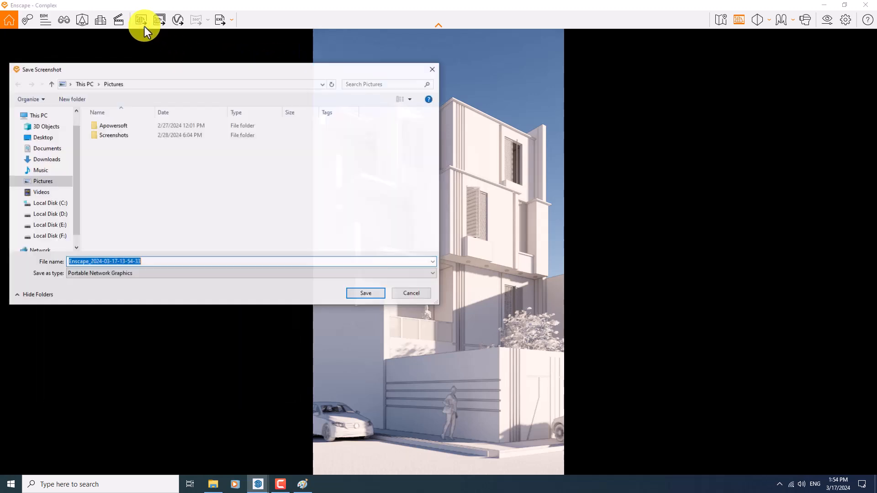
click(63, 84)
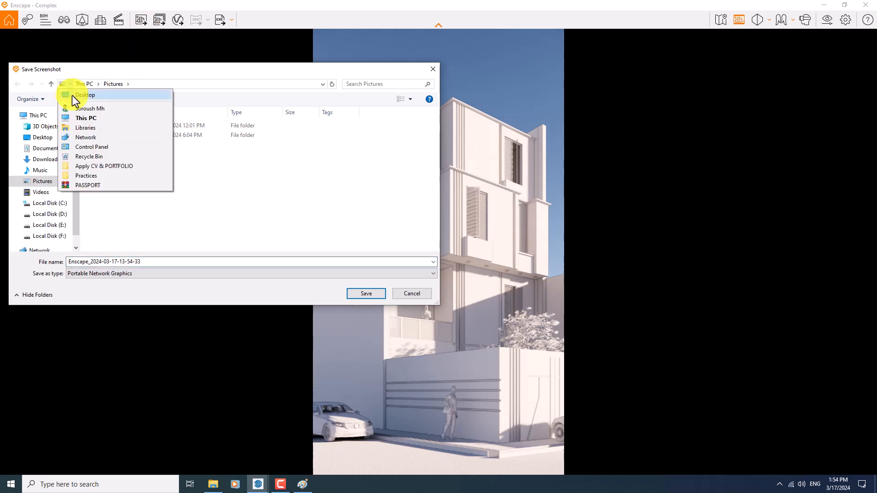
click(85, 95)
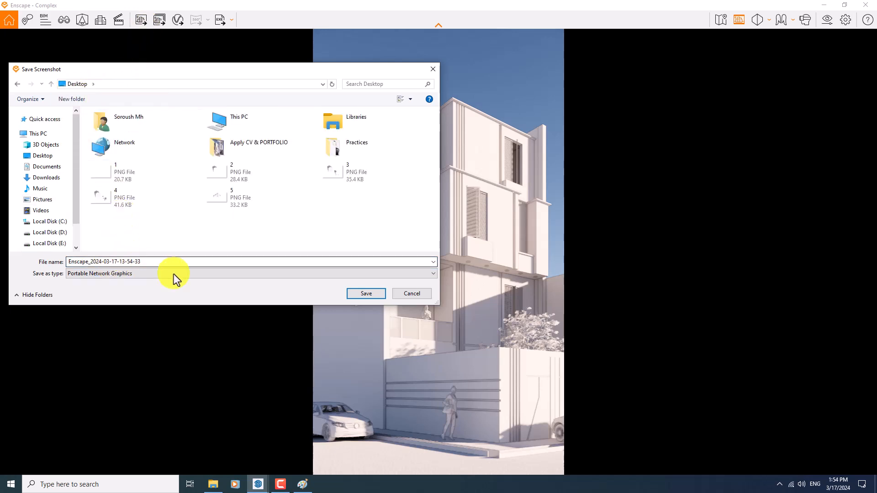
click(365, 293)
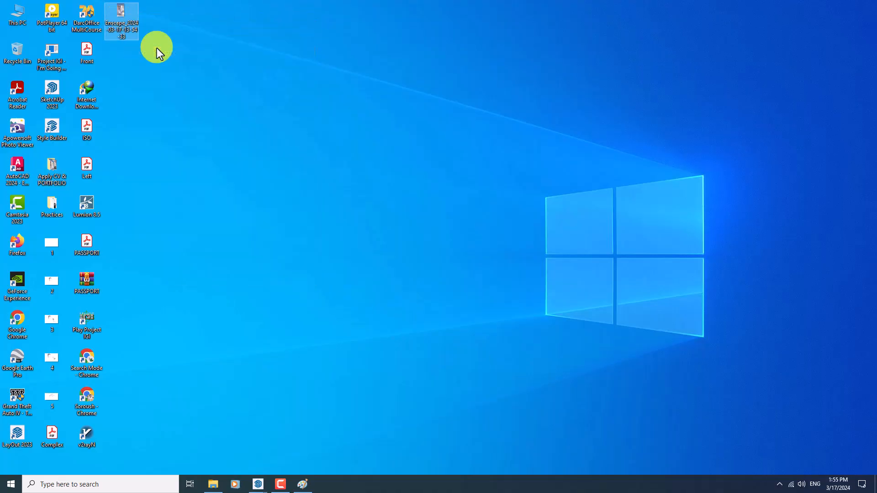
click(157, 50)
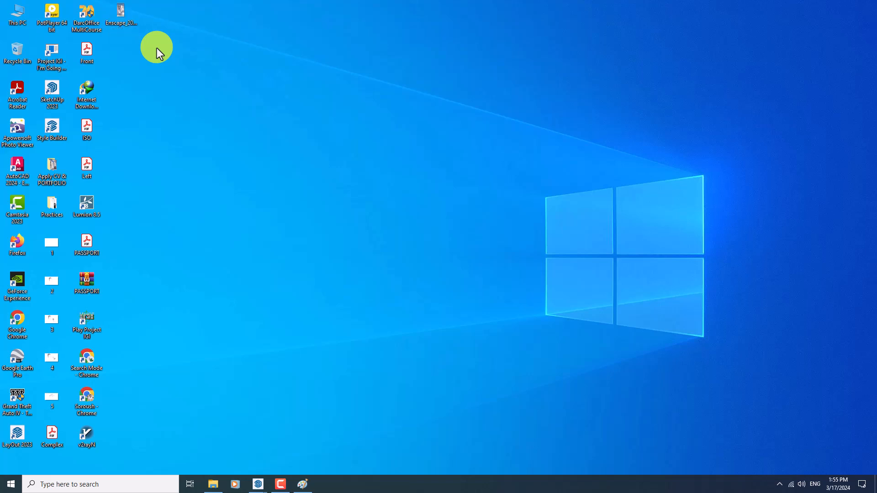